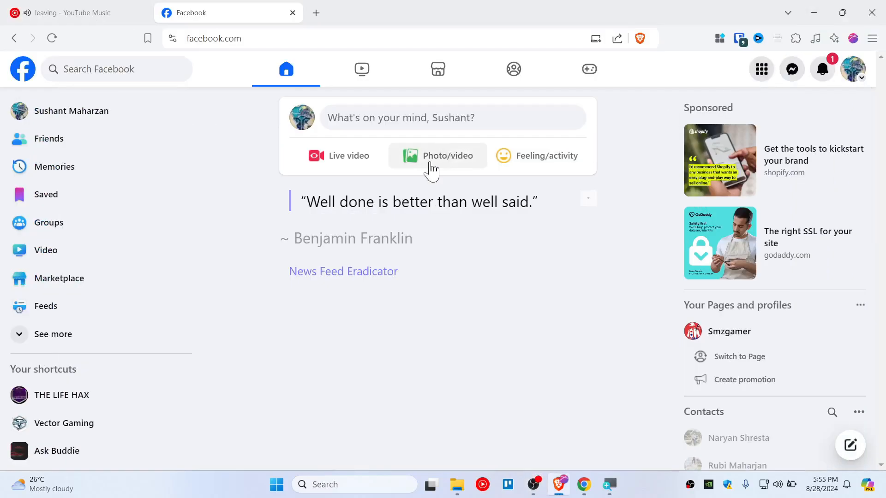
mouse_move(707, 191)
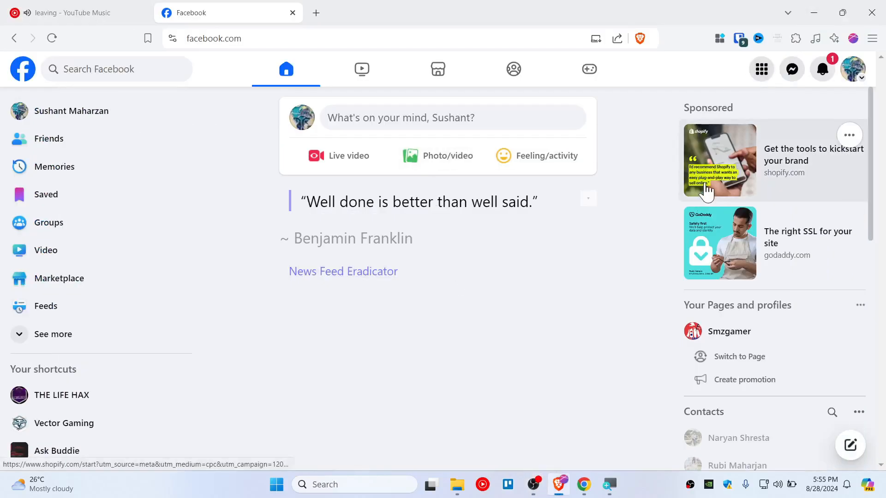
mouse_move(828, 91)
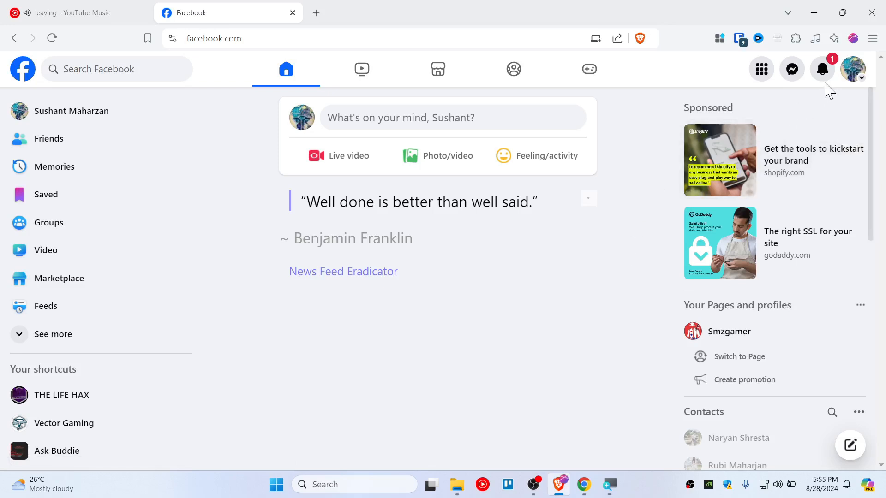
From the avatar's See all profiles list, switch to acting as the Haxoid Page
click(852, 69)
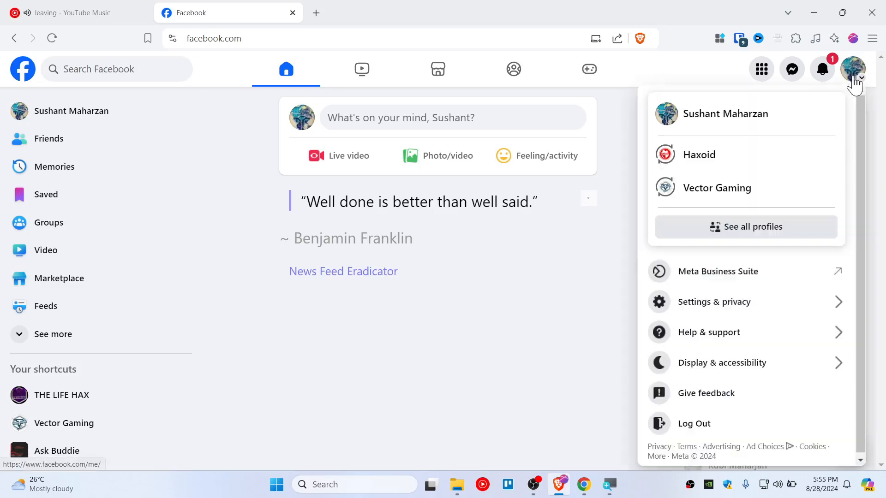
mouse_move(745, 227)
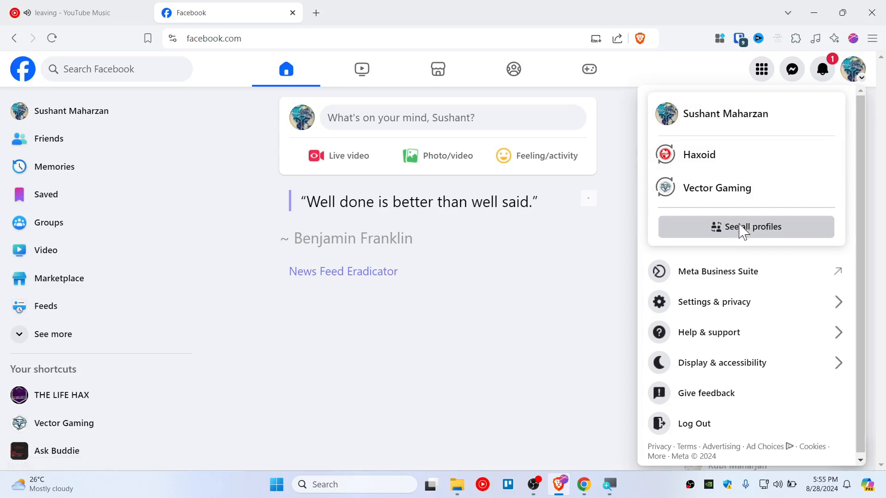
click(746, 227)
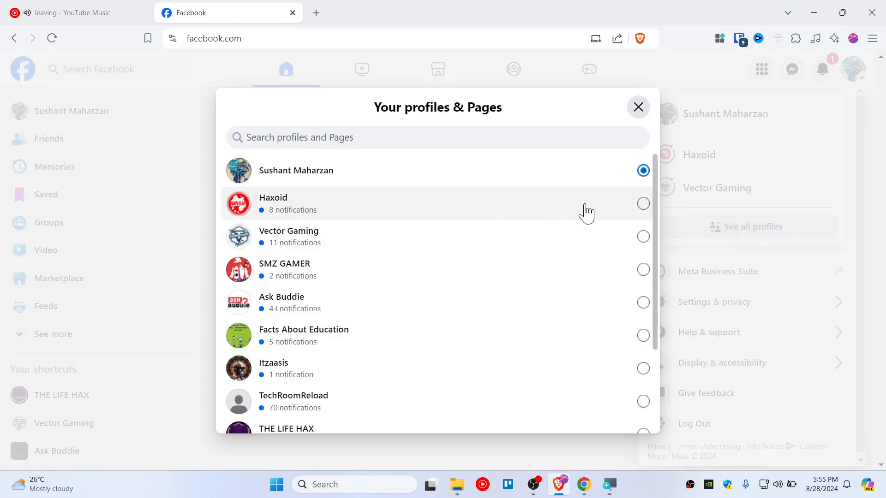
click(637, 106)
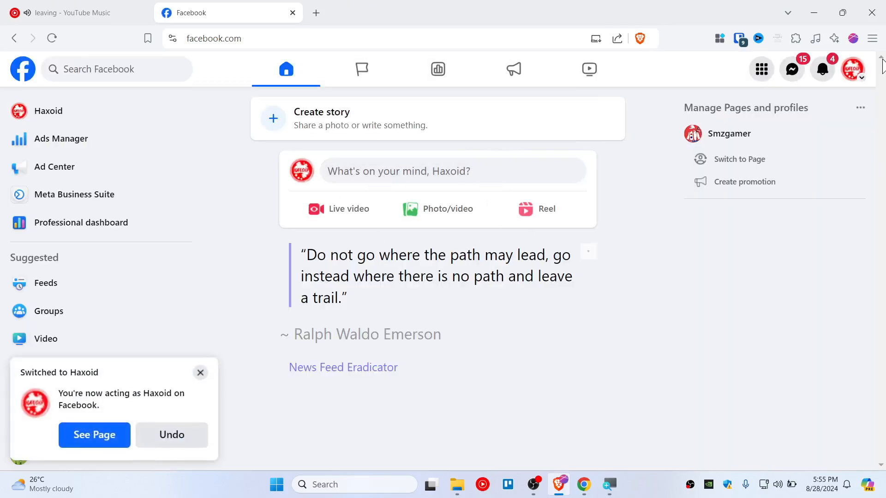
mouse_move(594, 466)
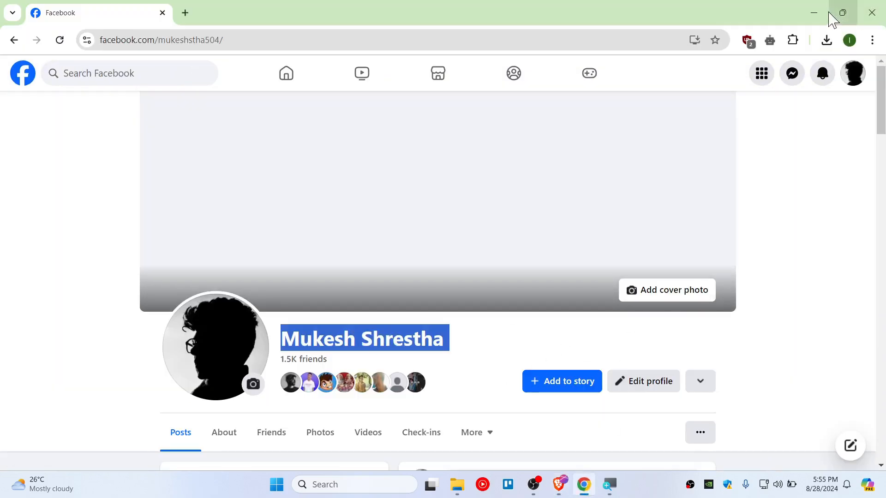
As Haxoid, open Settings & privacy > Settings and go to Page setup
click(285, 69)
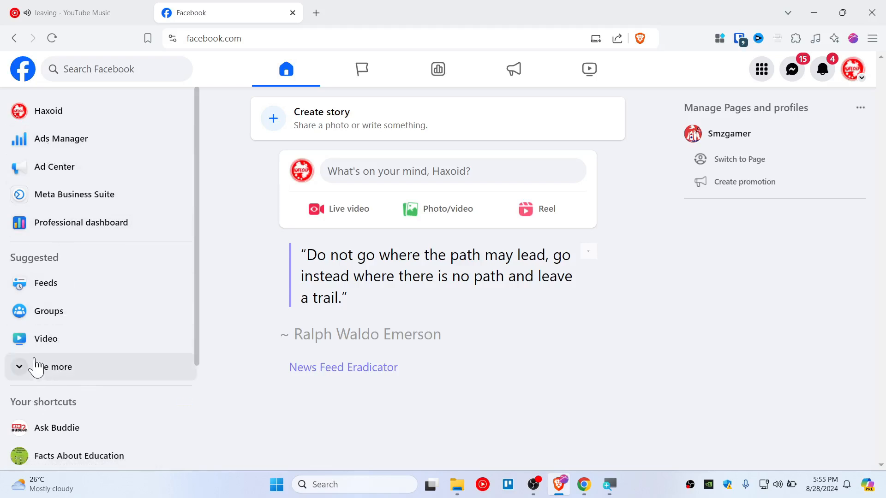
click(58, 367)
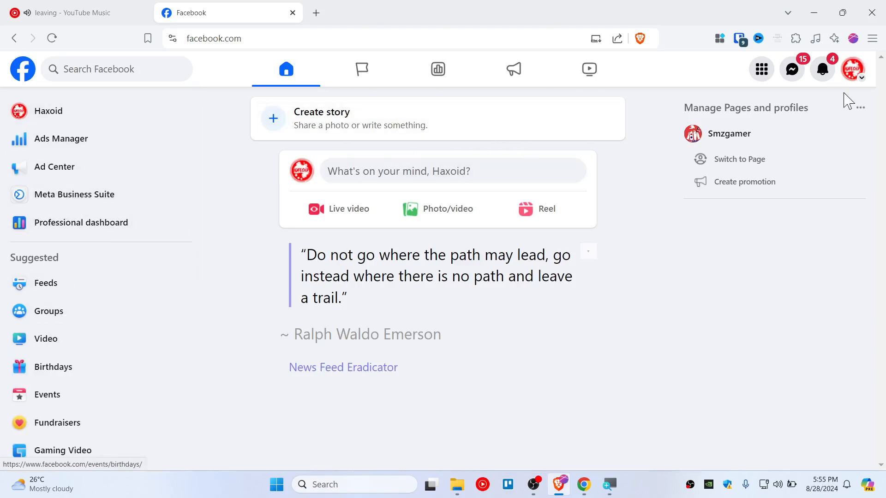
click(853, 68)
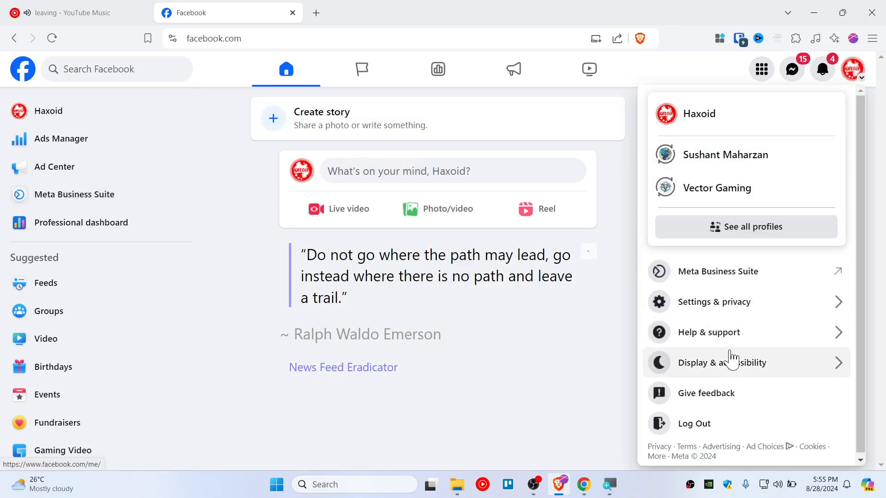
click(714, 302)
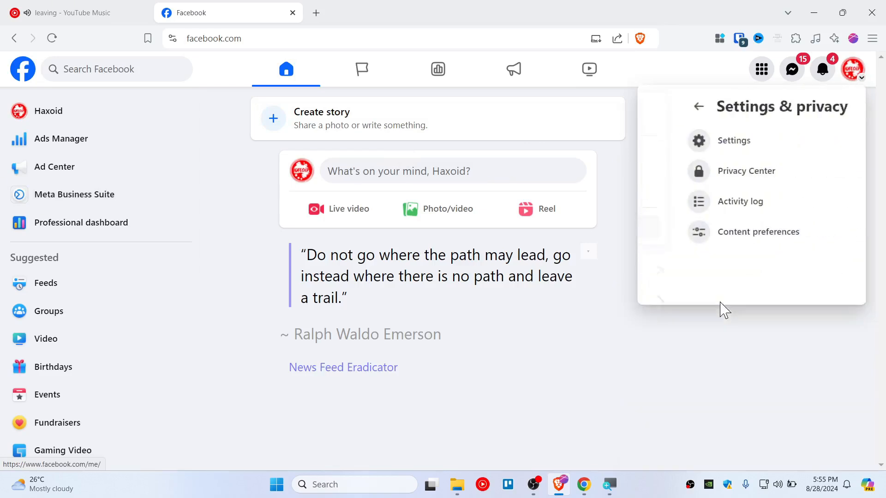
click(733, 140)
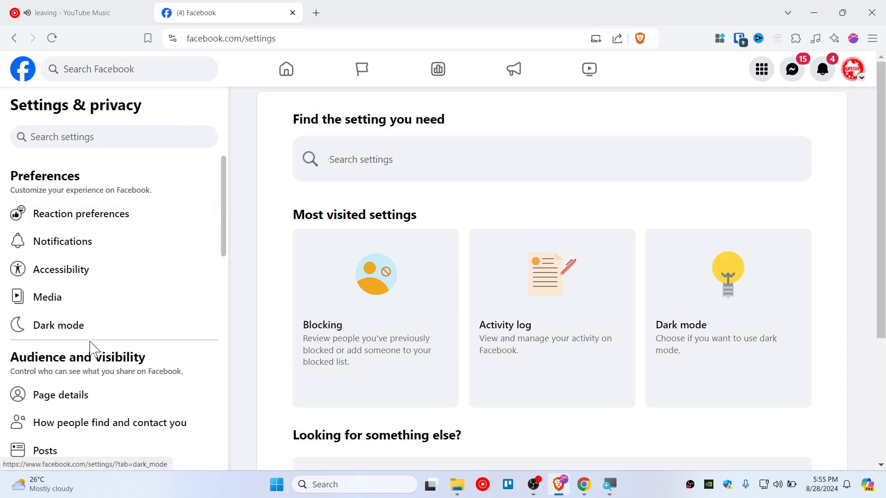
scroll(down, 3)
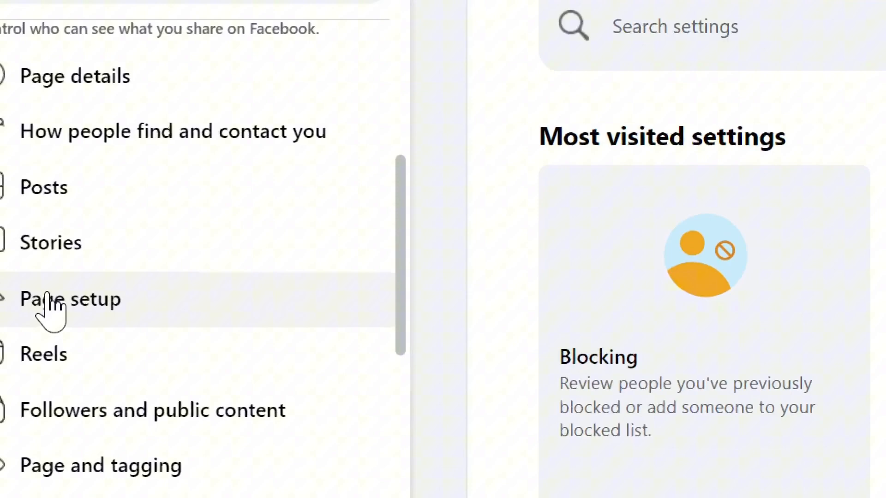
click(96, 300)
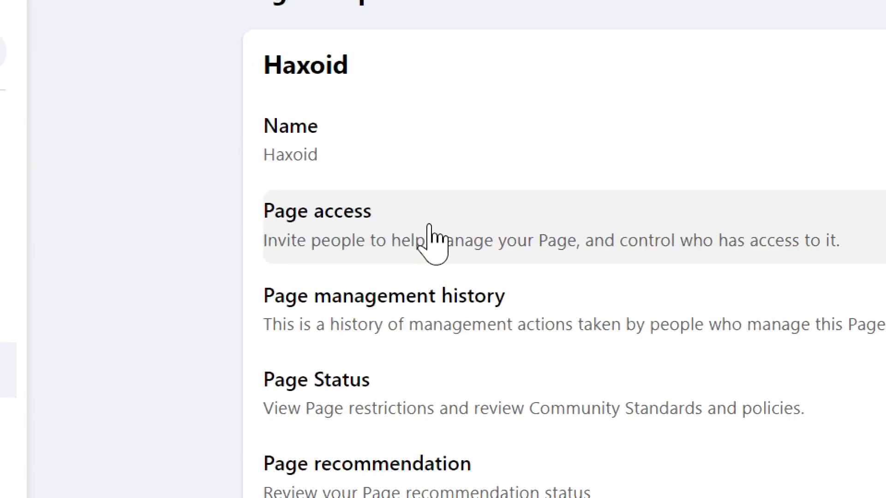
mouse_move(400, 243)
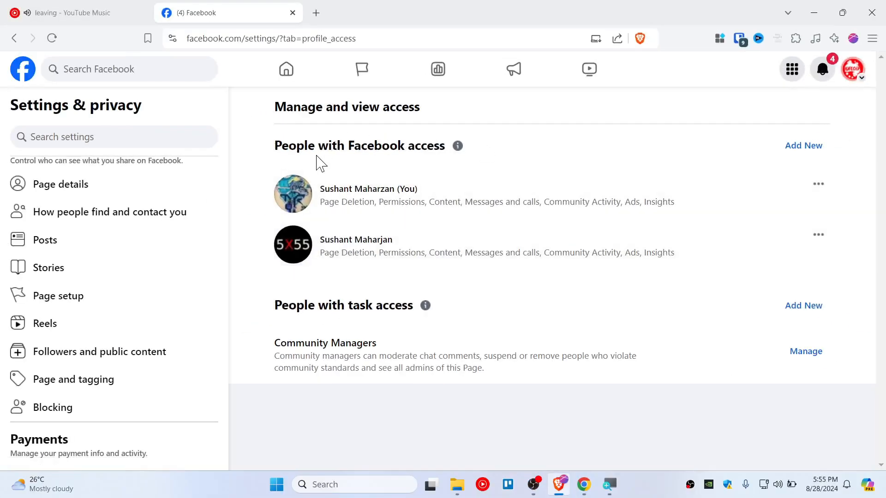
mouse_move(472, 199)
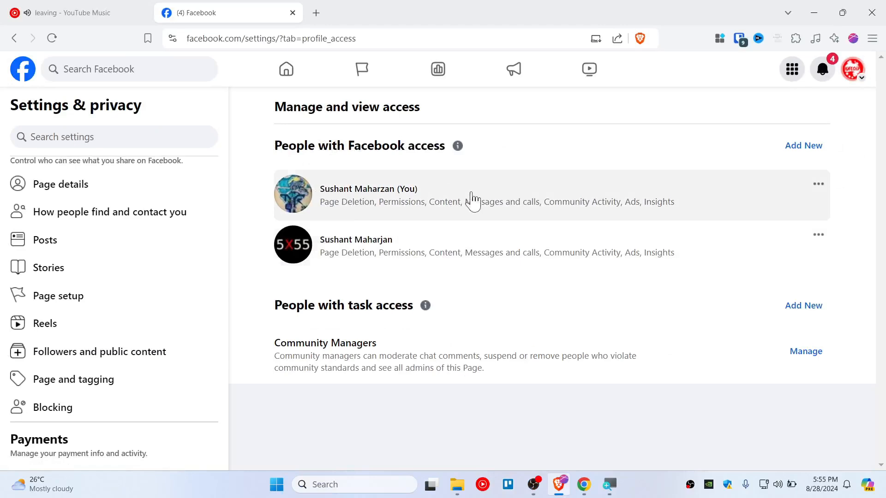
mouse_move(340, 193)
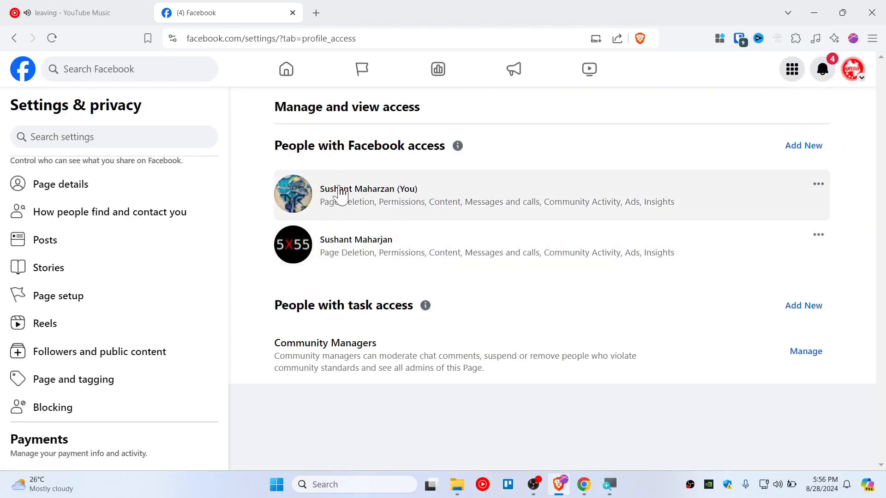
mouse_move(362, 229)
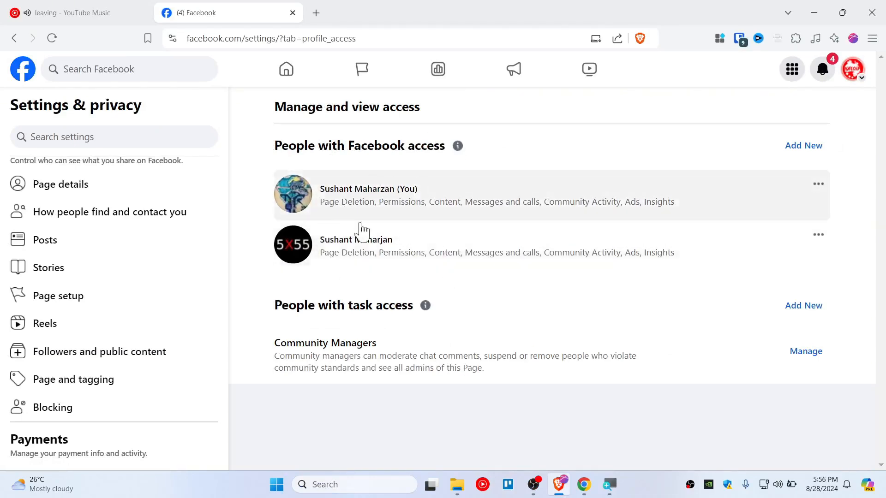
mouse_move(333, 333)
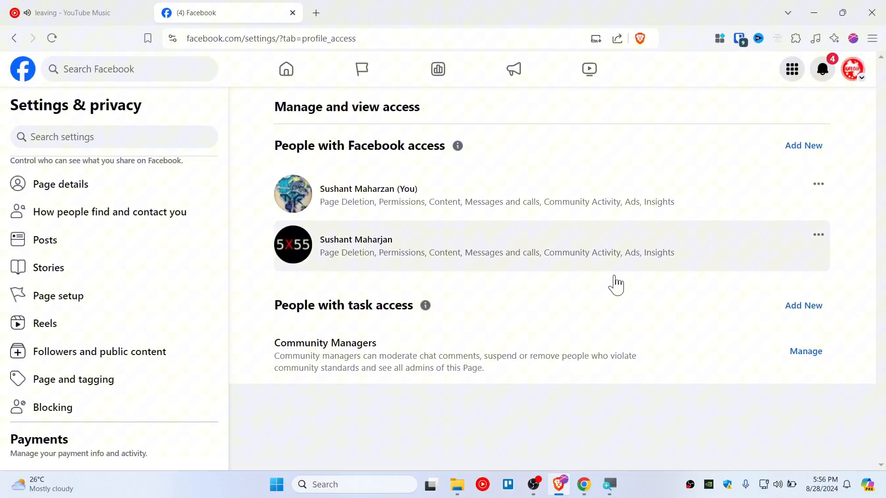
mouse_move(803, 146)
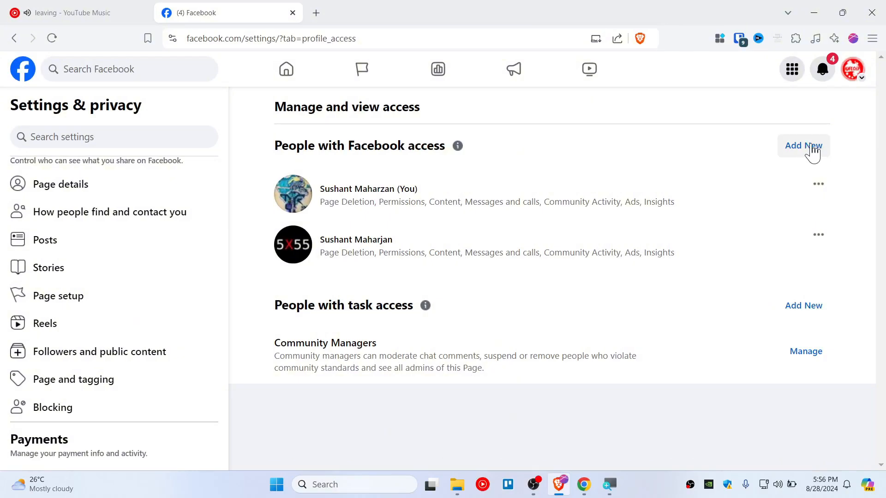
key(ctrl+plus)
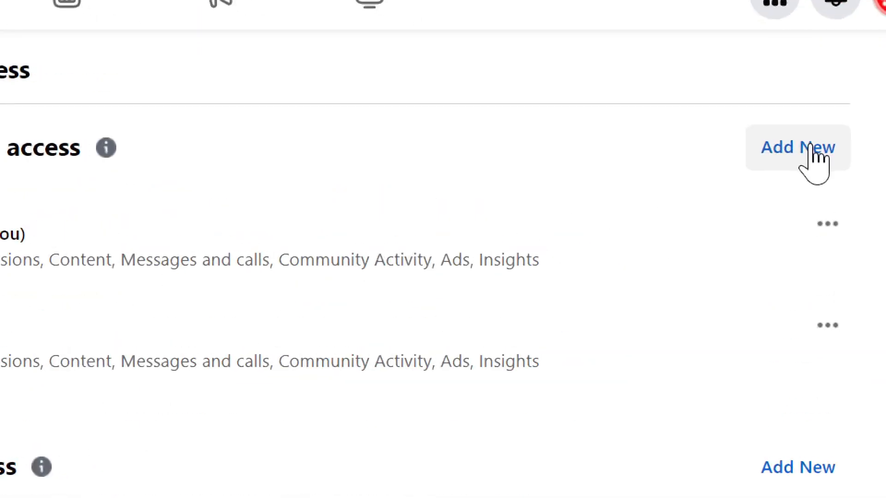
Start adding a new person with Facebook access and copy the invitee's profile username
click(798, 147)
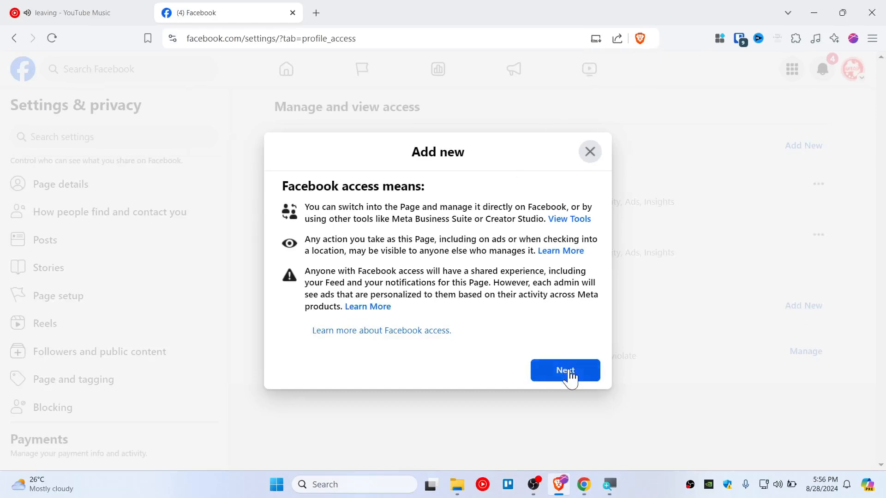
click(564, 370)
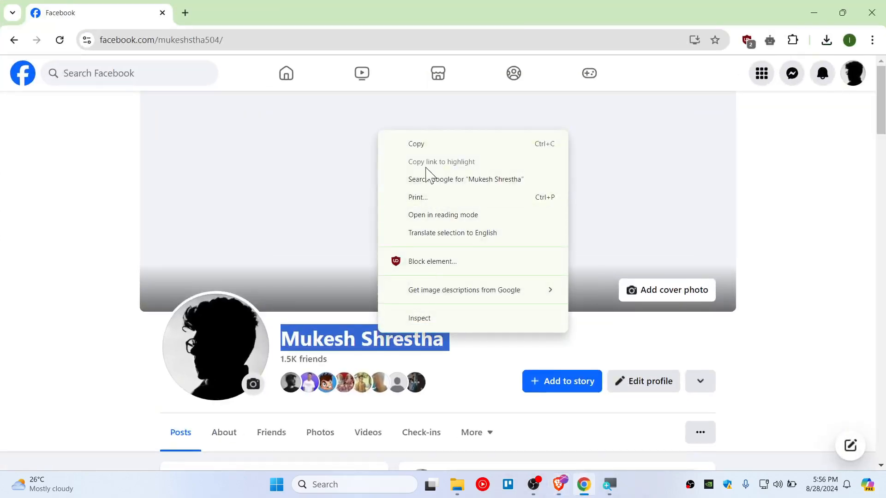
mouse_move(194, 44)
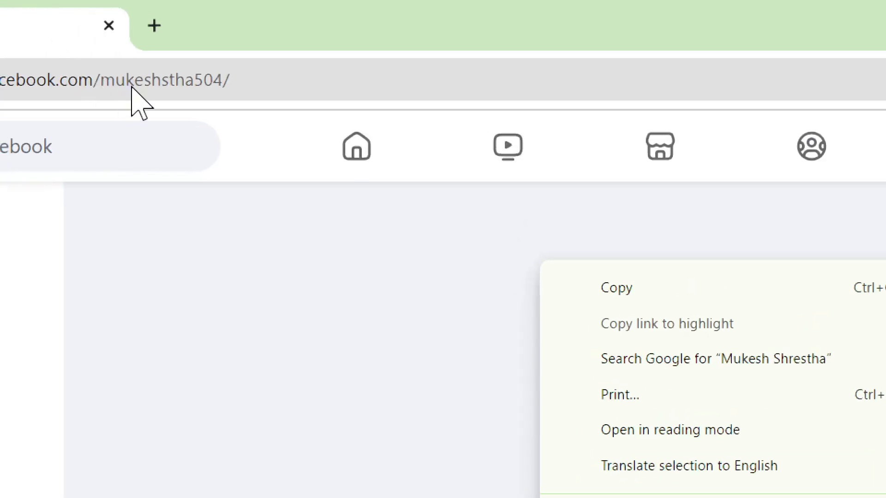
right_click(164, 80)
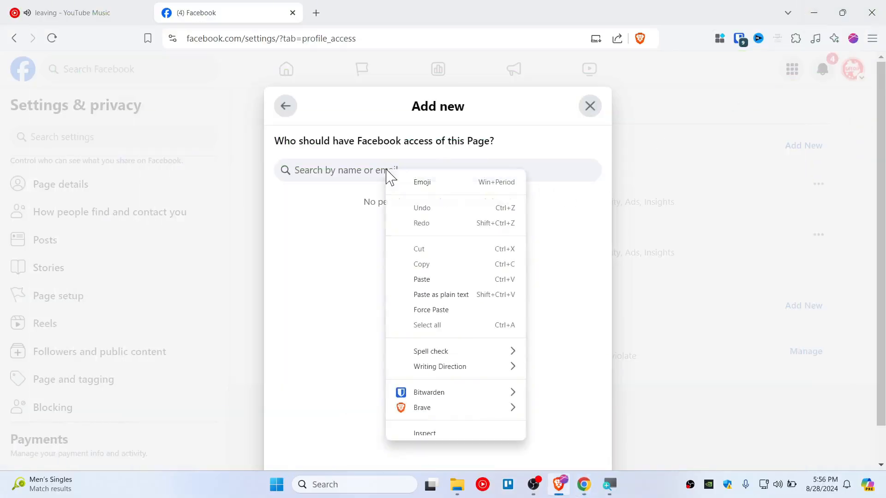
mouse_move(432, 283)
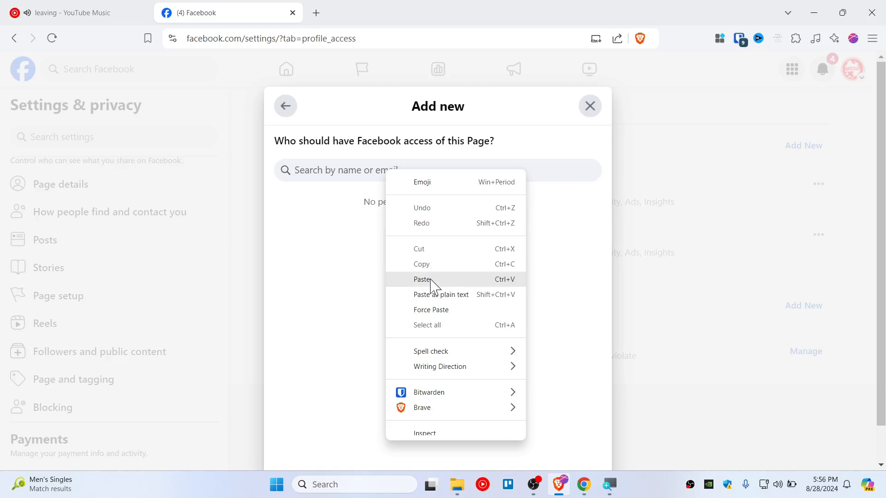
click(422, 279)
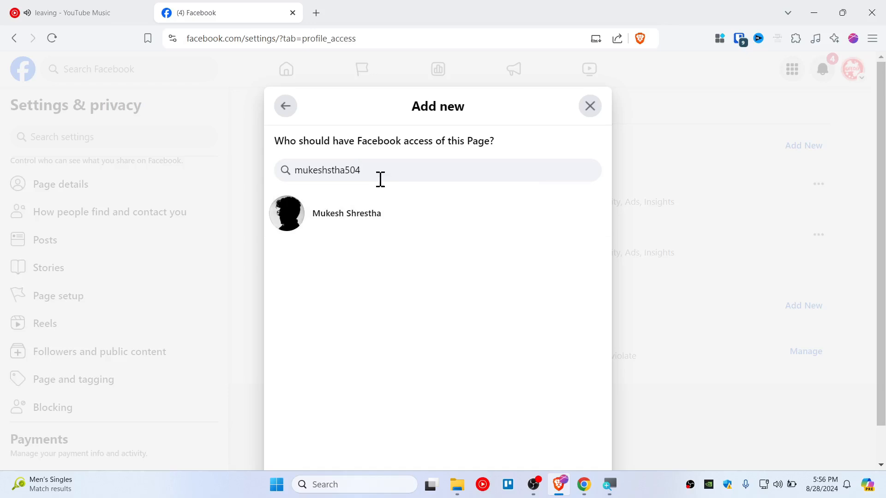
mouse_move(376, 175)
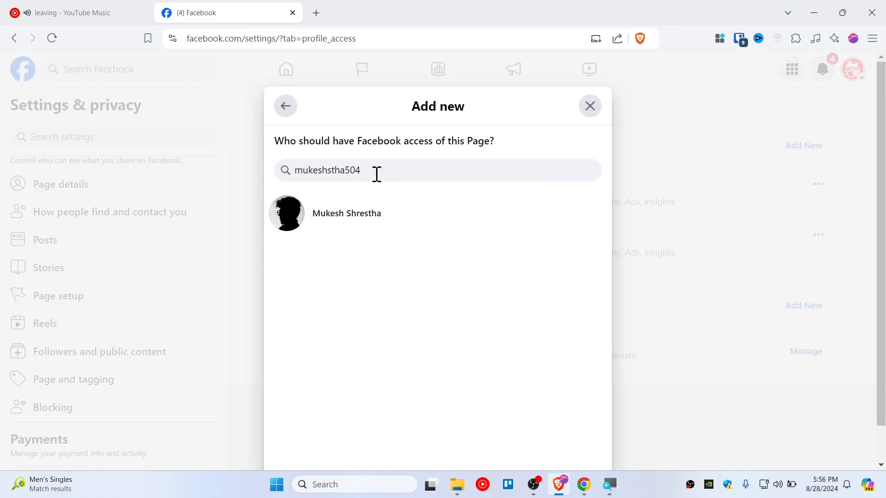
mouse_move(350, 226)
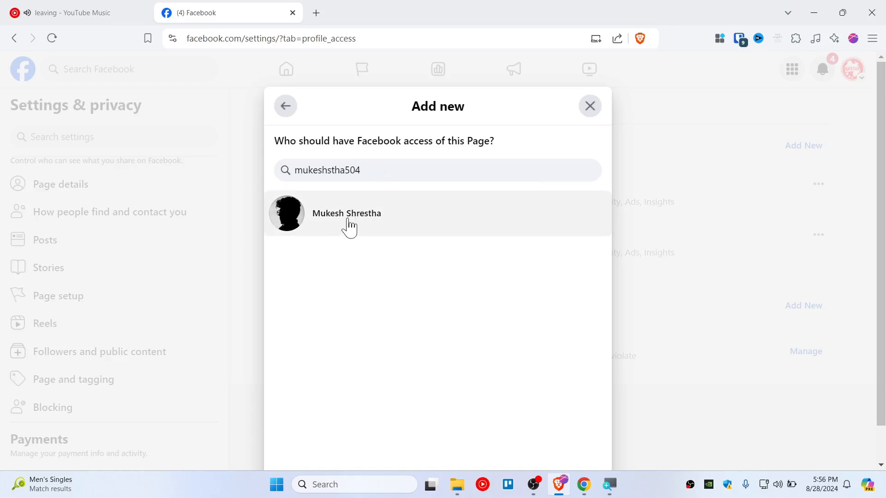
click(347, 214)
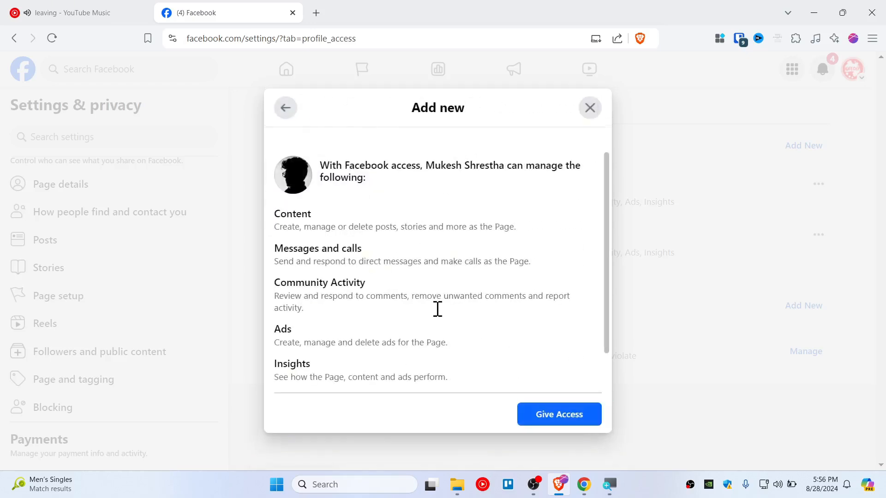
scroll(down, 3)
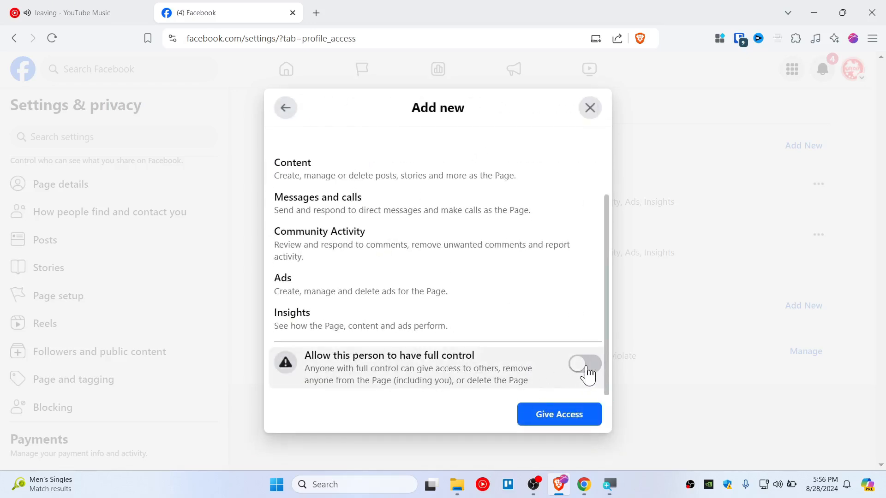
click(585, 364)
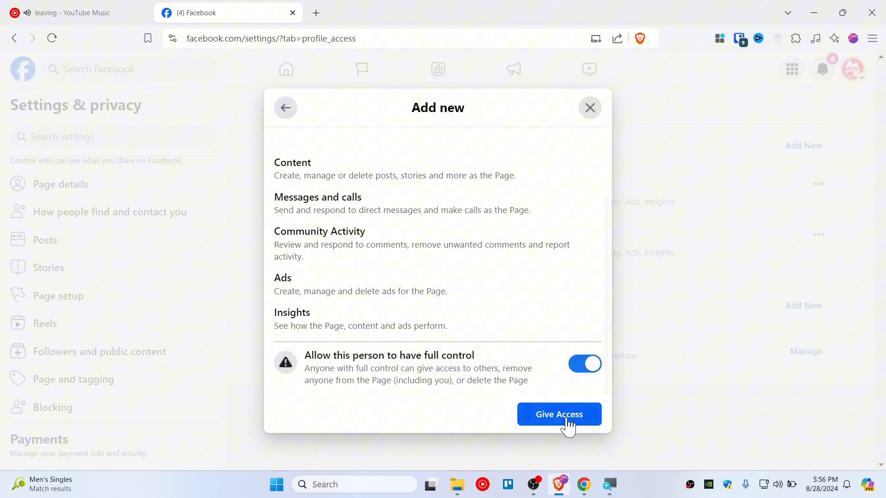
click(558, 415)
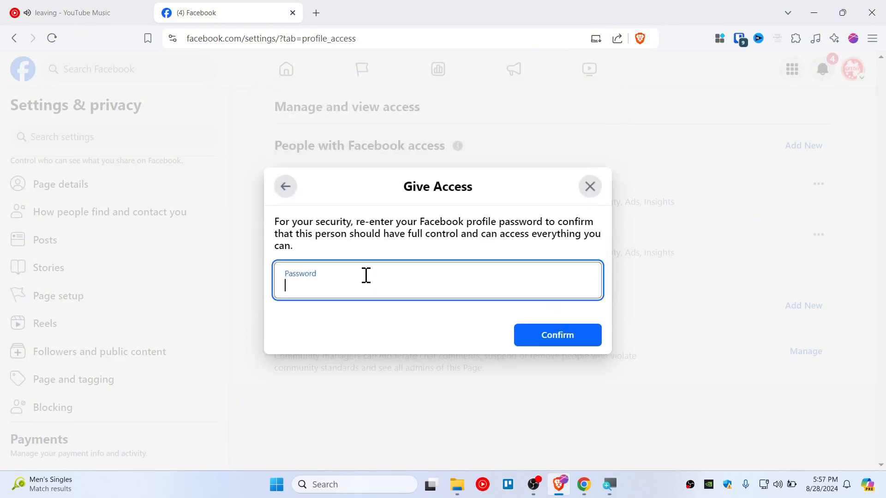
click(556, 335)
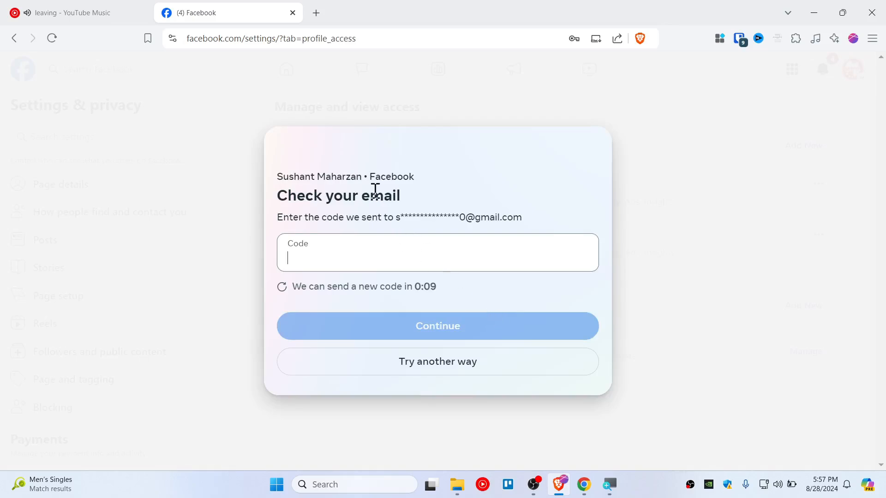
click(376, 13)
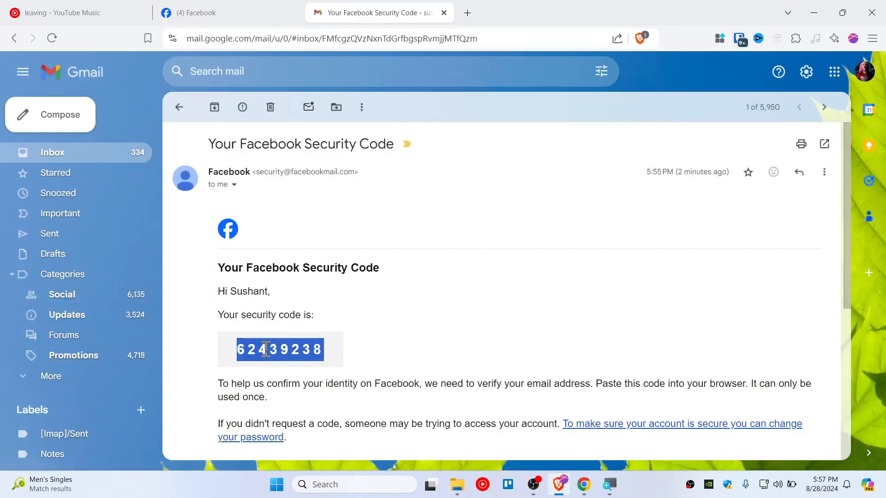
click(198, 12)
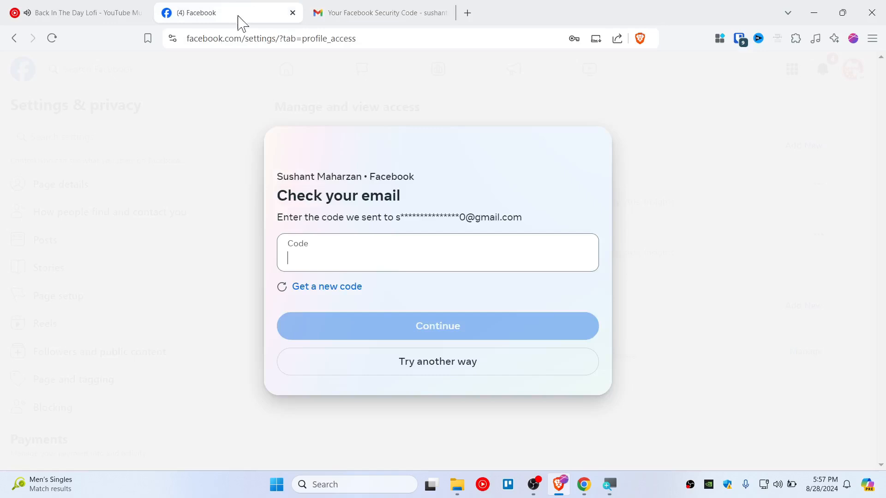
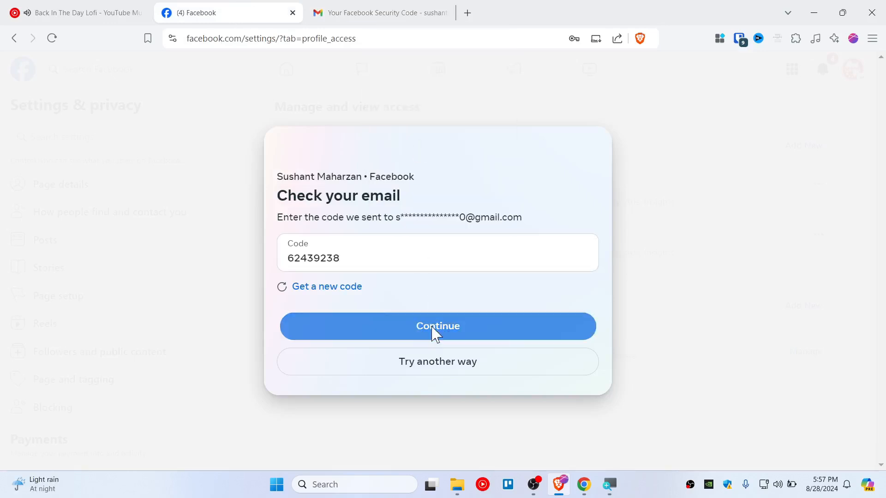
click(437, 326)
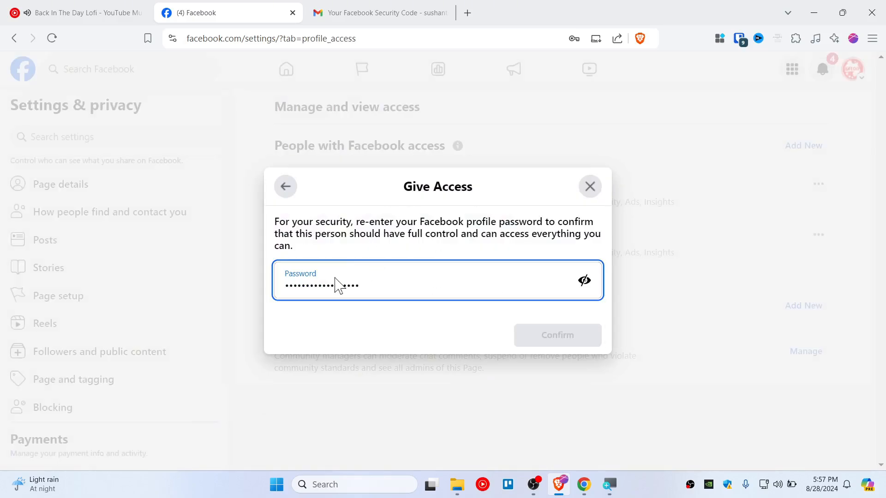
click(556, 334)
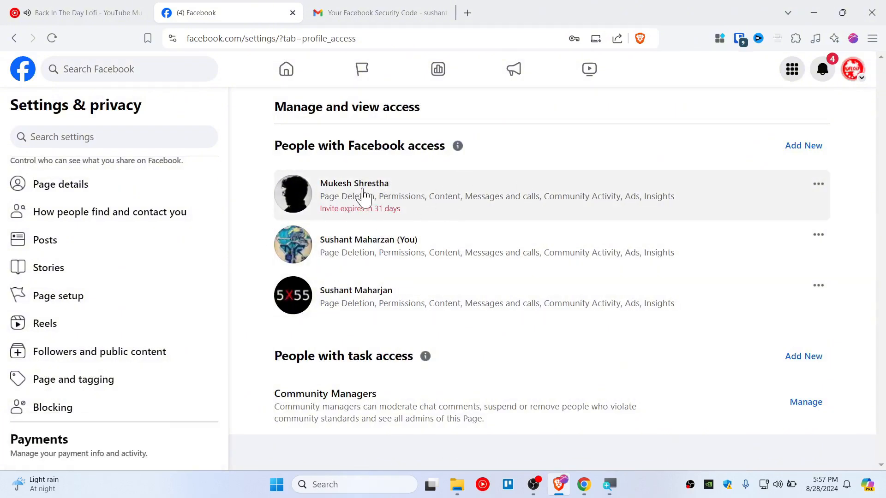
mouse_move(565, 475)
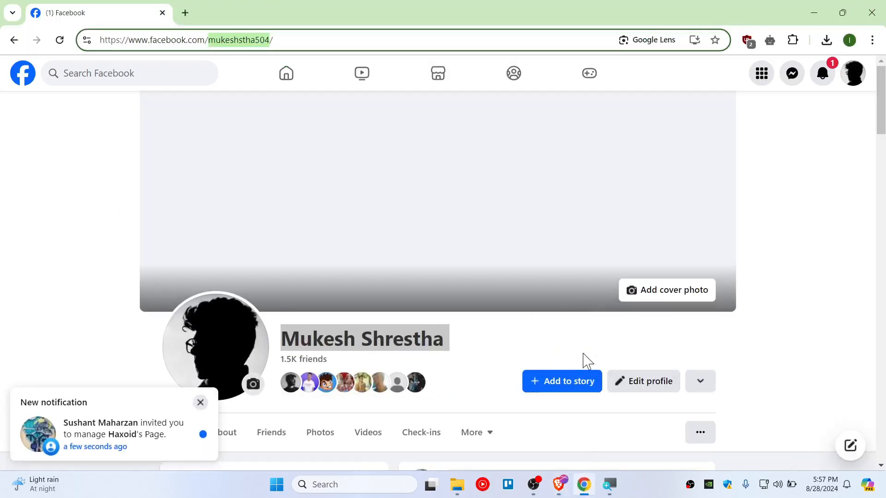
mouse_move(821, 72)
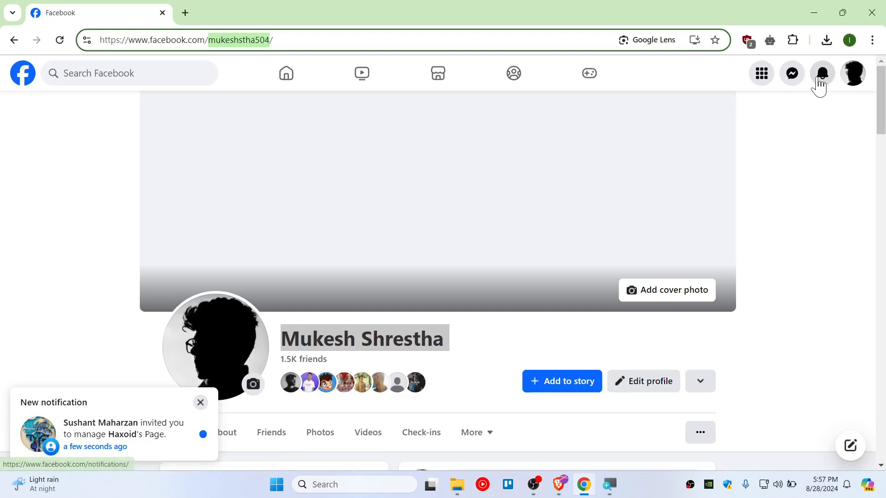
click(821, 73)
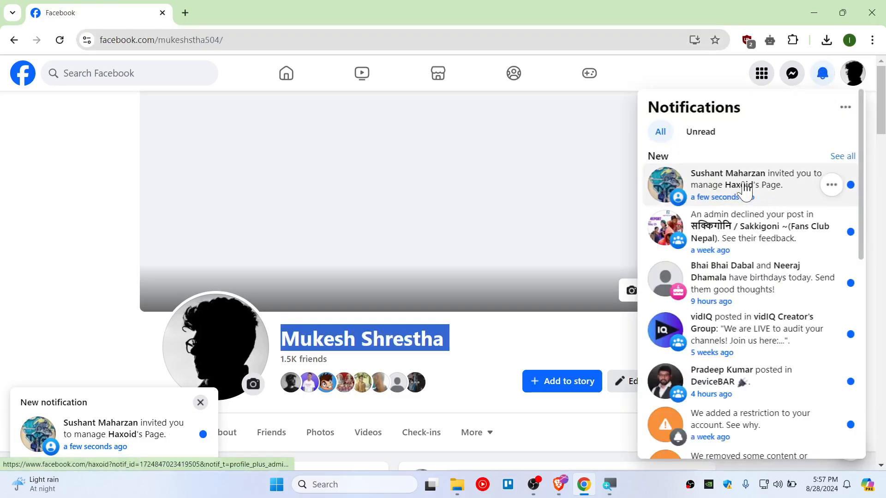
mouse_move(772, 188)
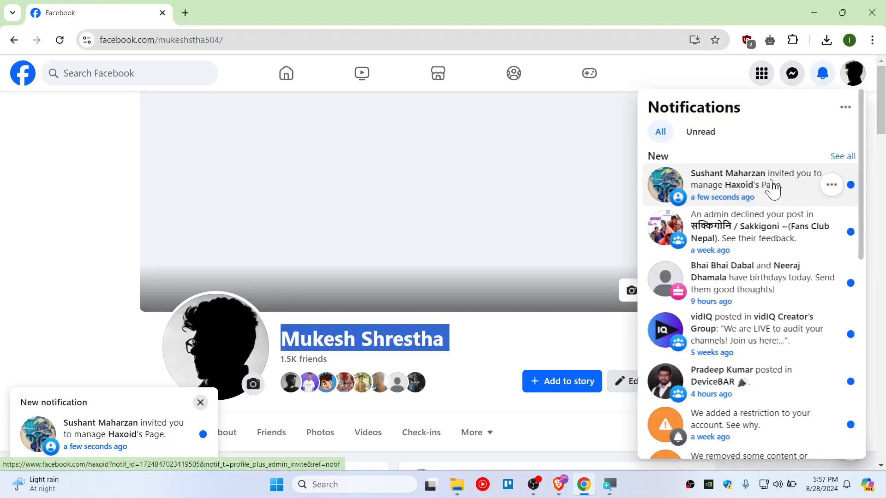
click(200, 403)
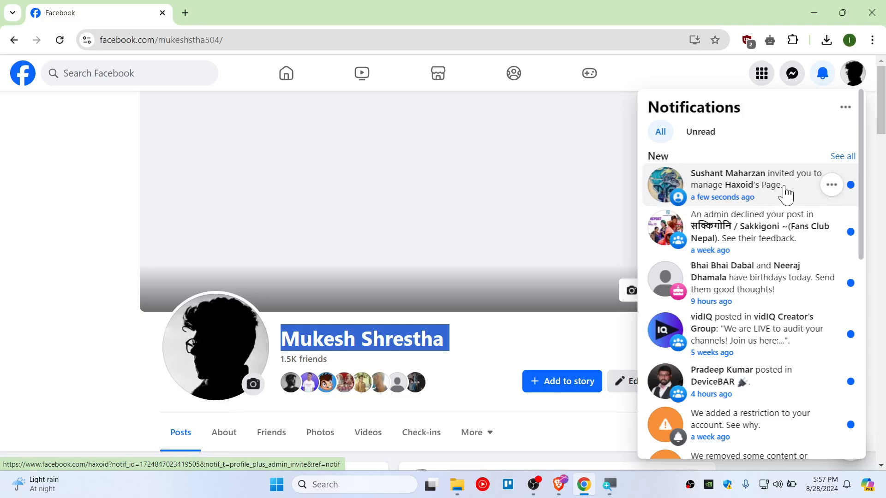
click(740, 185)
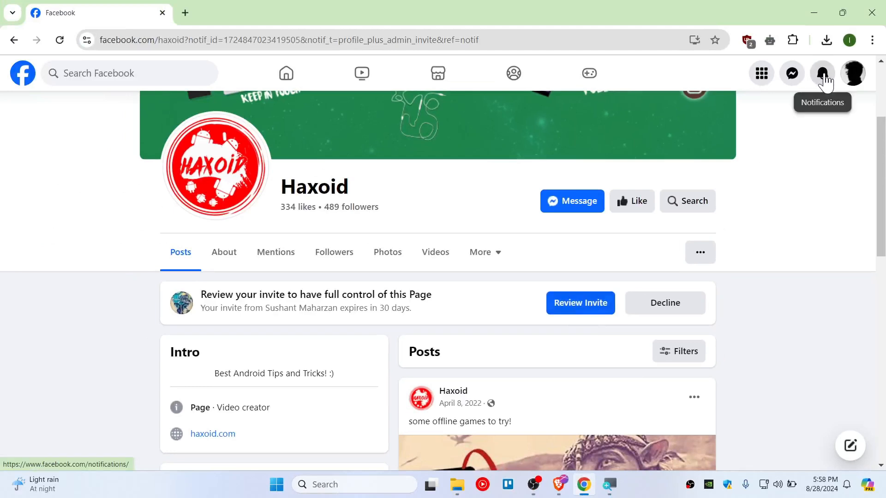
mouse_move(133, 107)
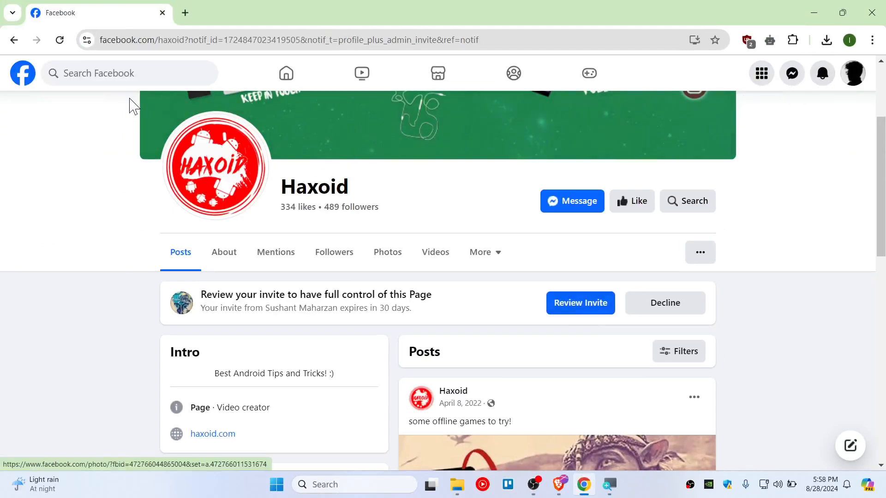
mouse_move(240, 85)
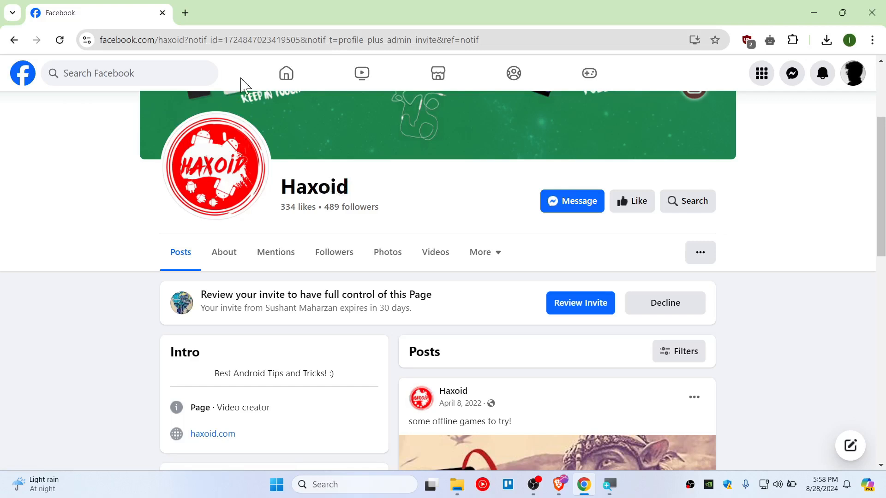
mouse_move(186, 40)
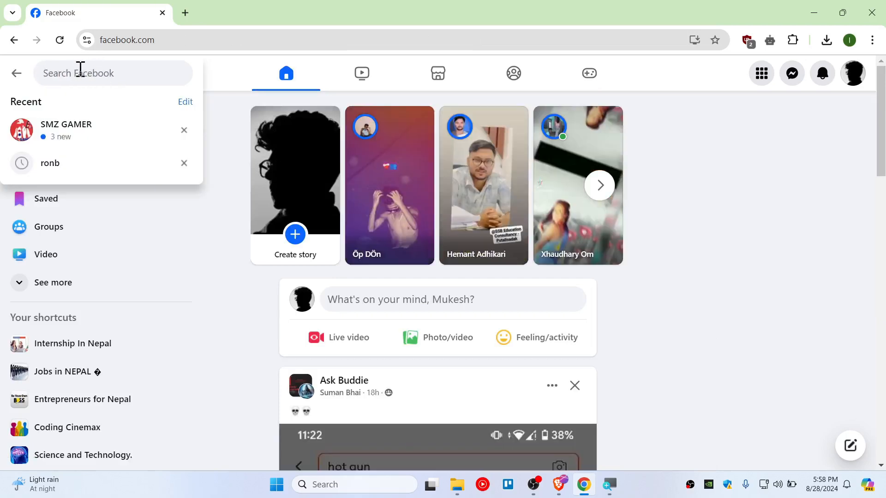
text(haxoid)
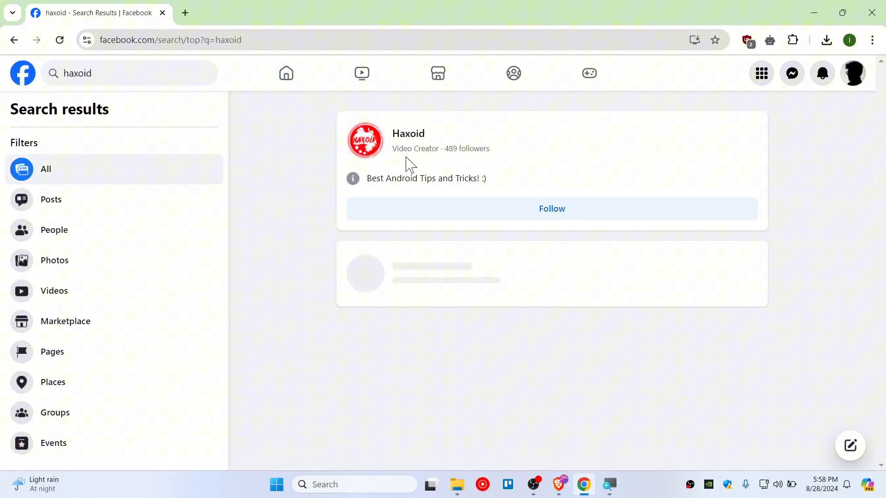
click(408, 133)
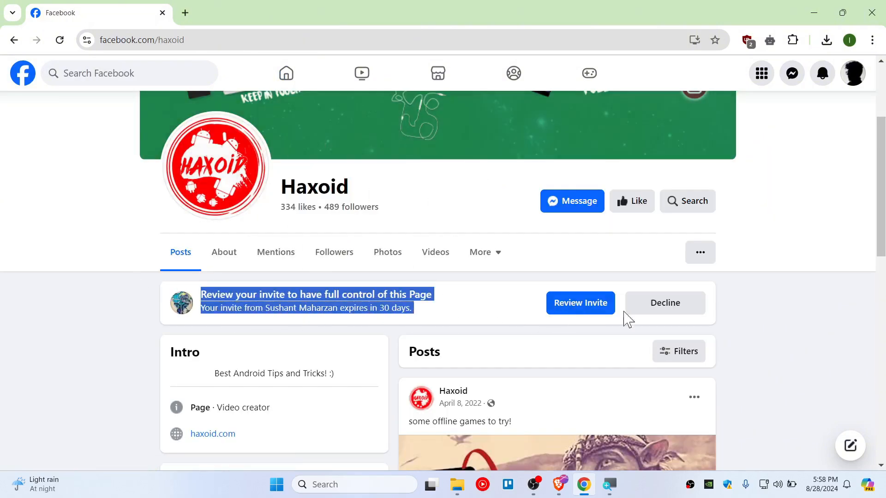
mouse_move(785, 252)
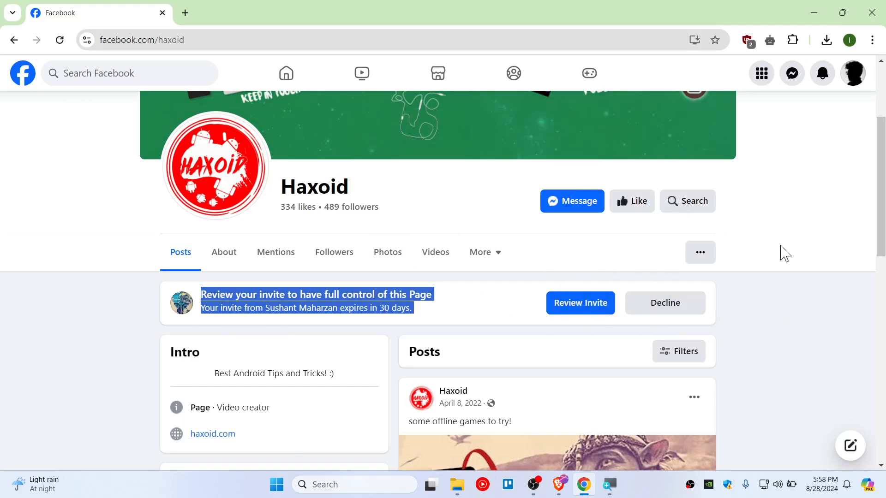
mouse_move(580, 302)
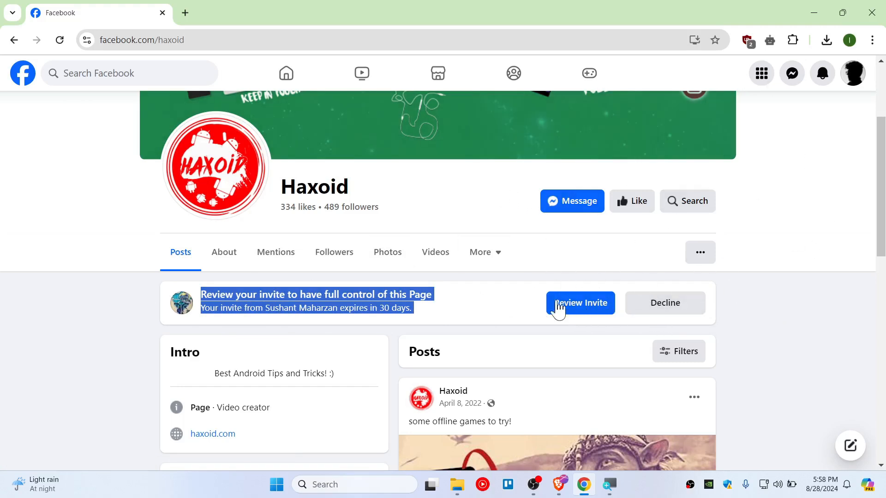
Review and accept the full-control Haxoid invite, then choose Switch Now
click(579, 303)
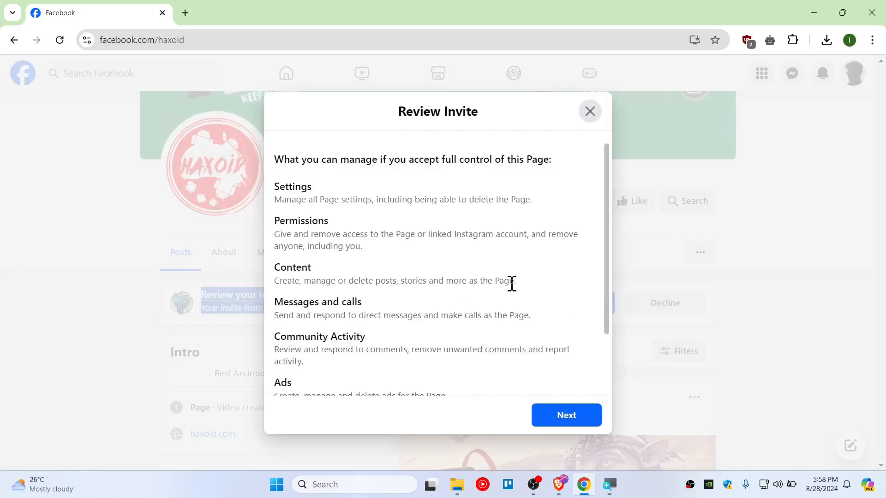
click(566, 415)
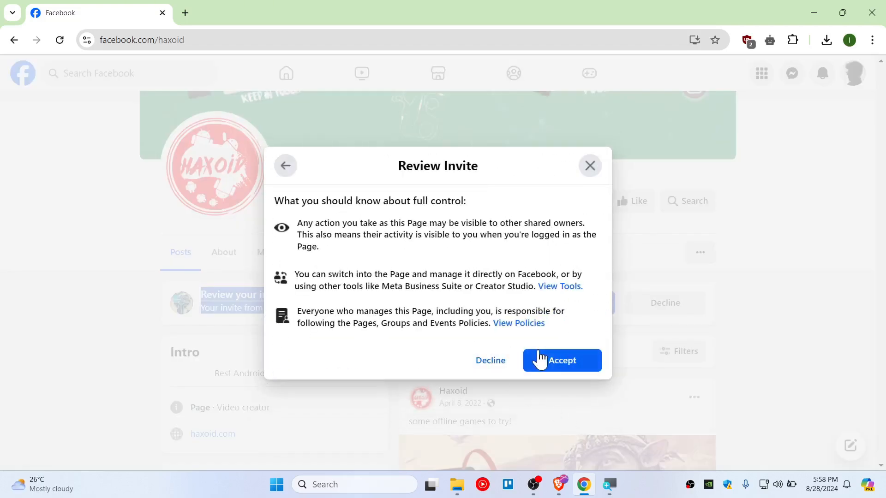
click(560, 360)
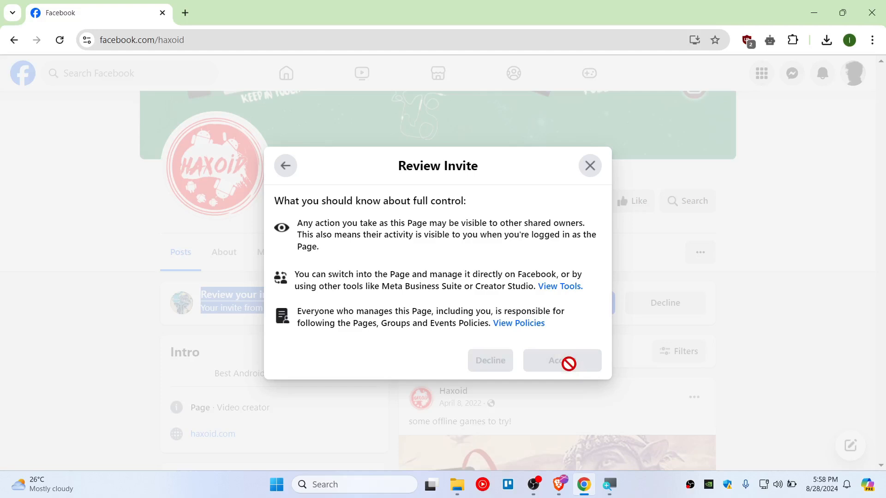
click(561, 360)
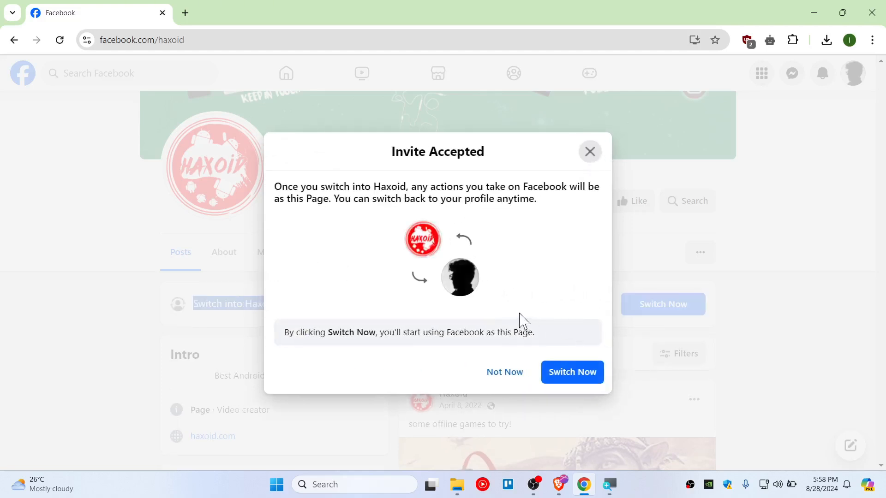
mouse_move(572, 372)
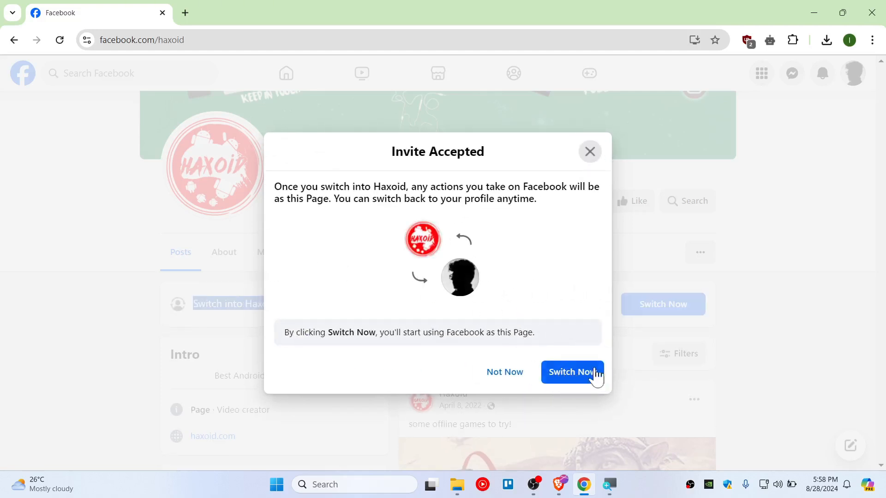
mouse_move(507, 376)
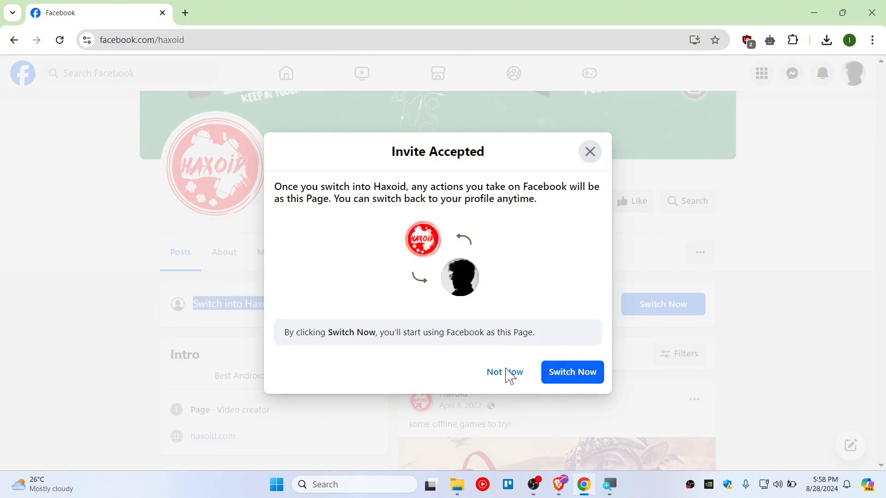
click(571, 372)
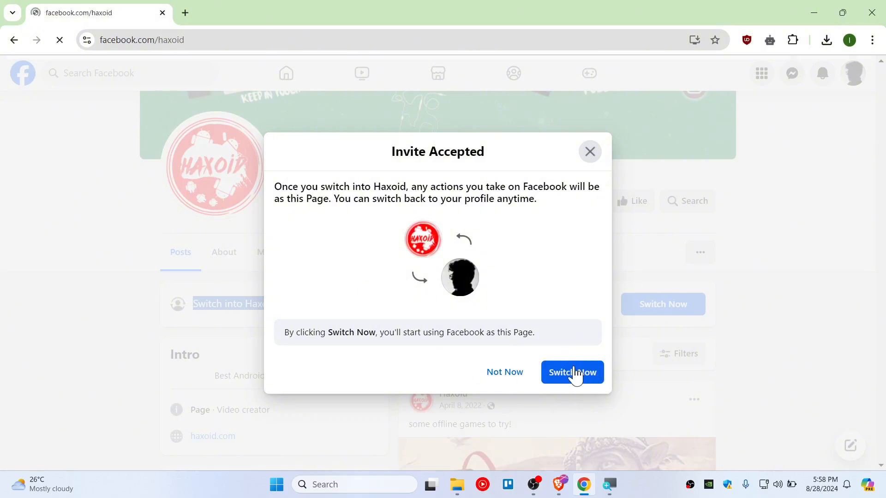
click(571, 373)
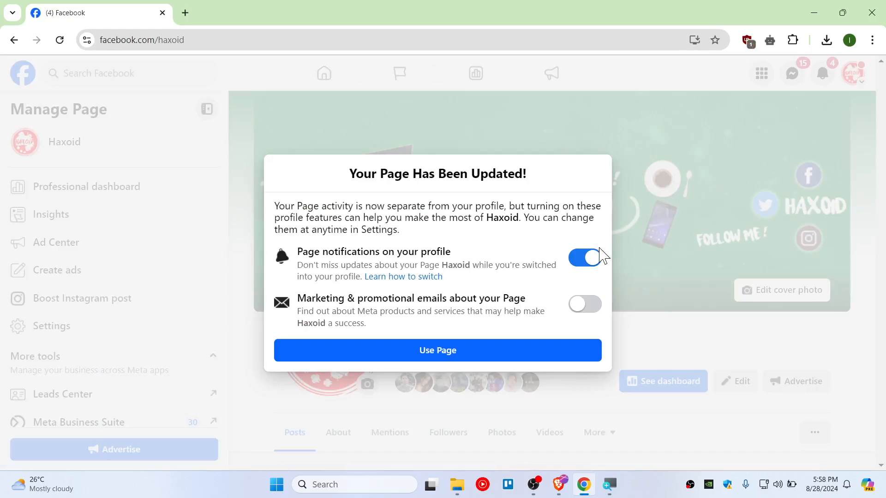
Choose Use Page on the update notice and scroll down the Haxoid Page
click(437, 350)
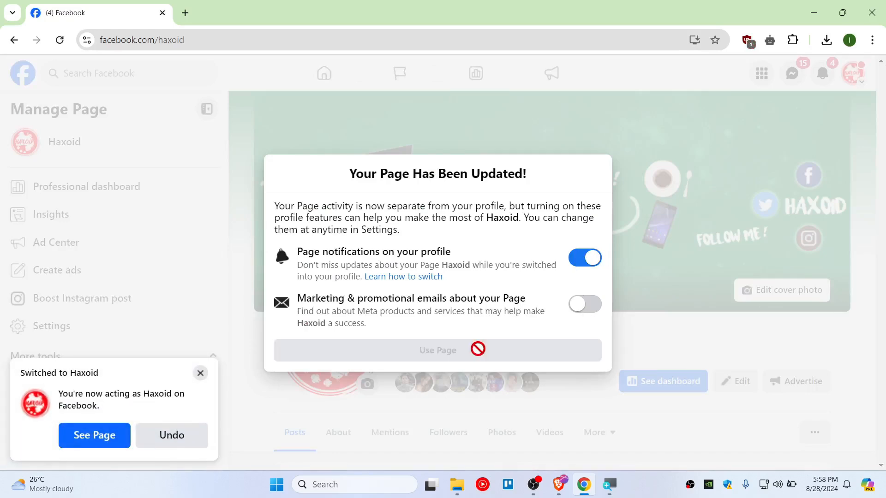
click(437, 350)
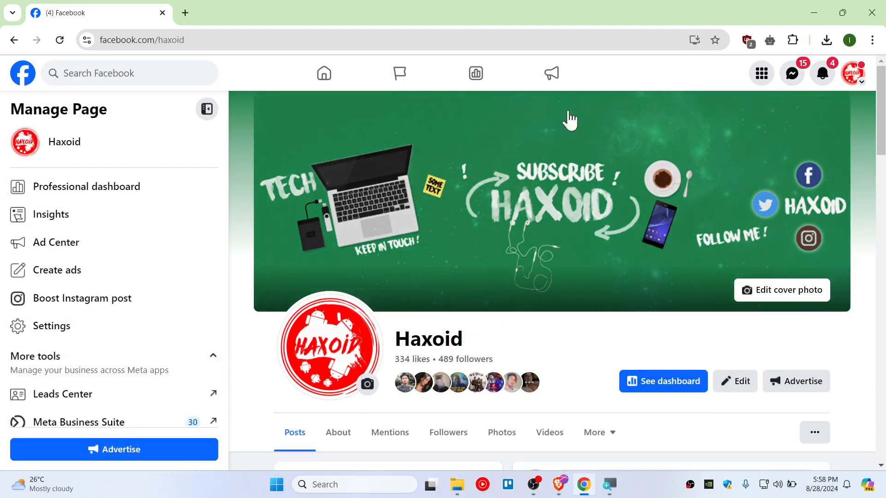
mouse_move(322, 184)
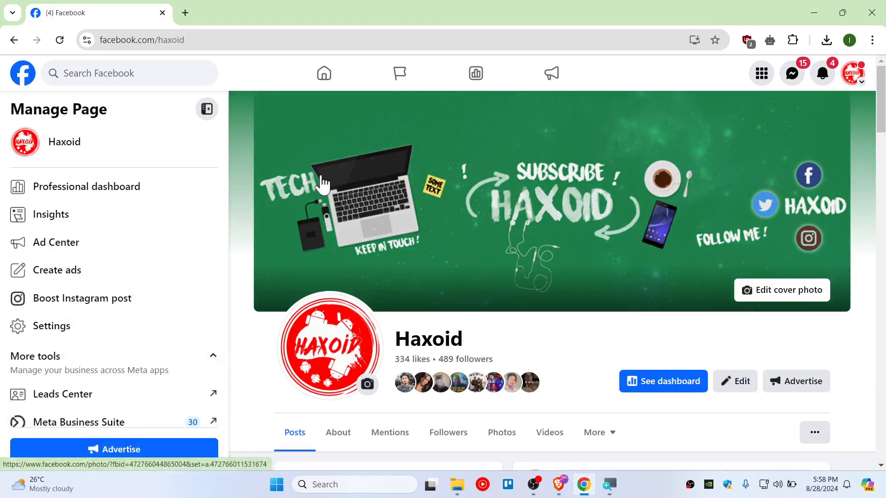
mouse_move(420, 359)
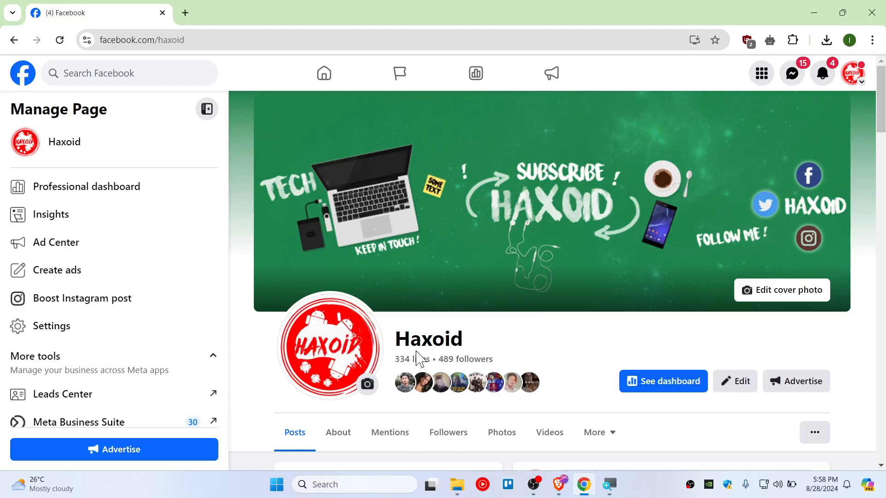
scroll(down, 3)
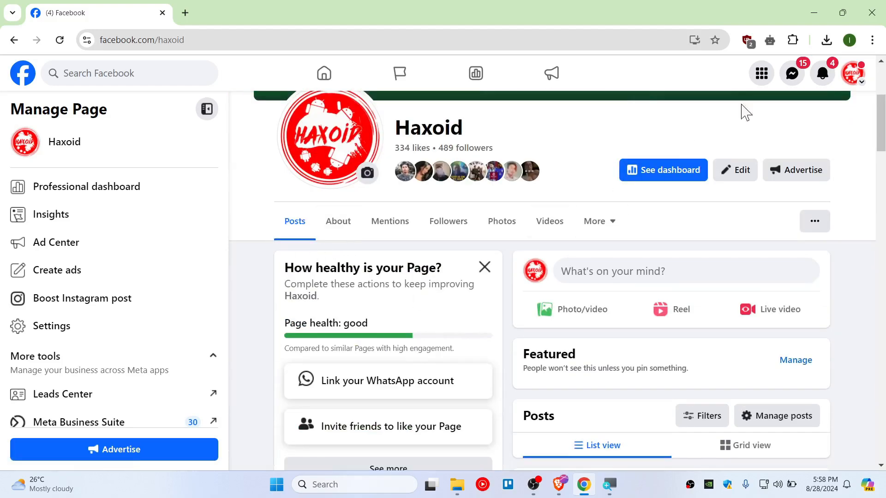
mouse_move(343, 208)
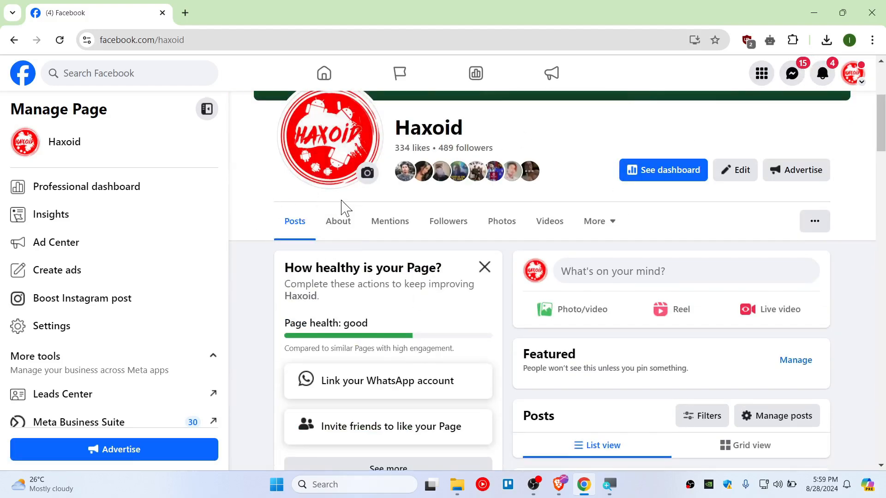
mouse_move(447, 221)
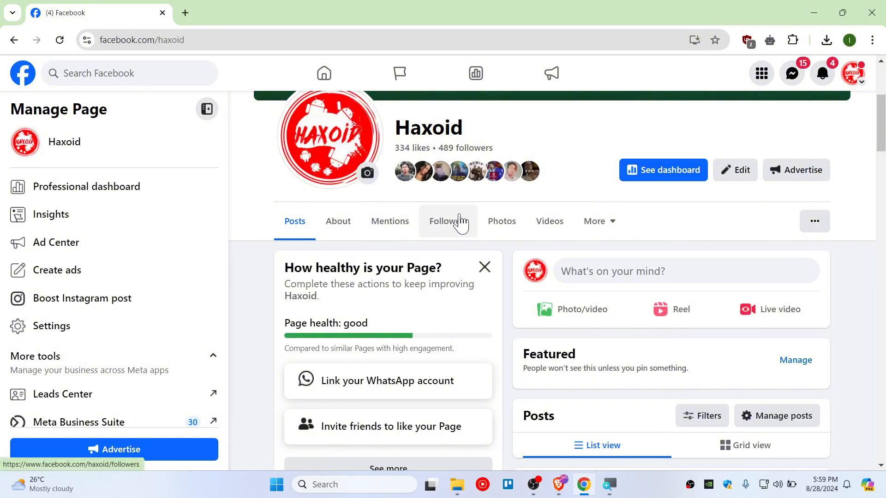
mouse_move(333, 202)
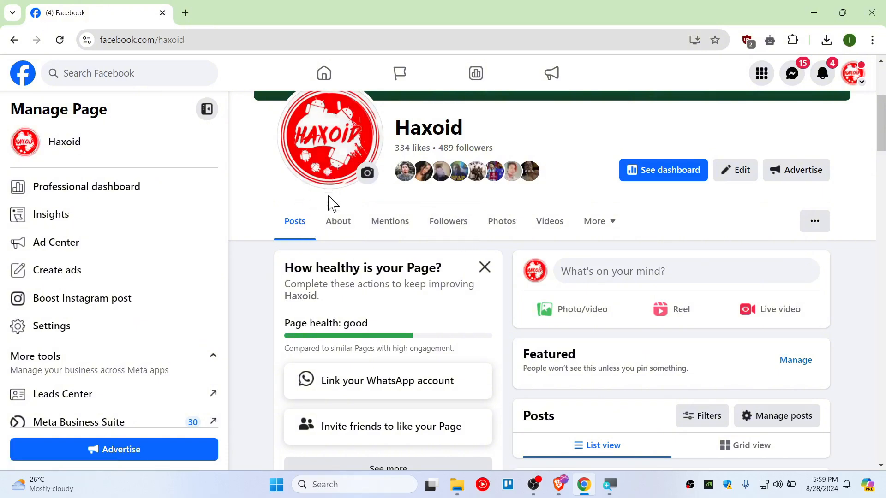